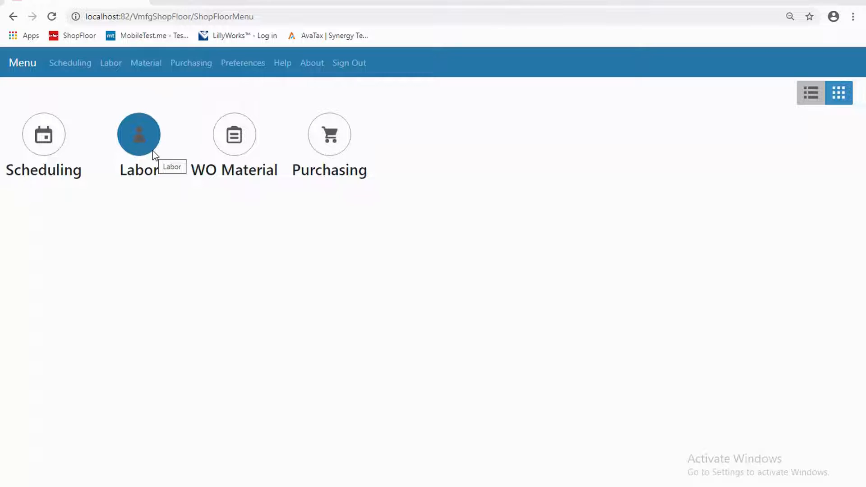
mouse_move(74, 206)
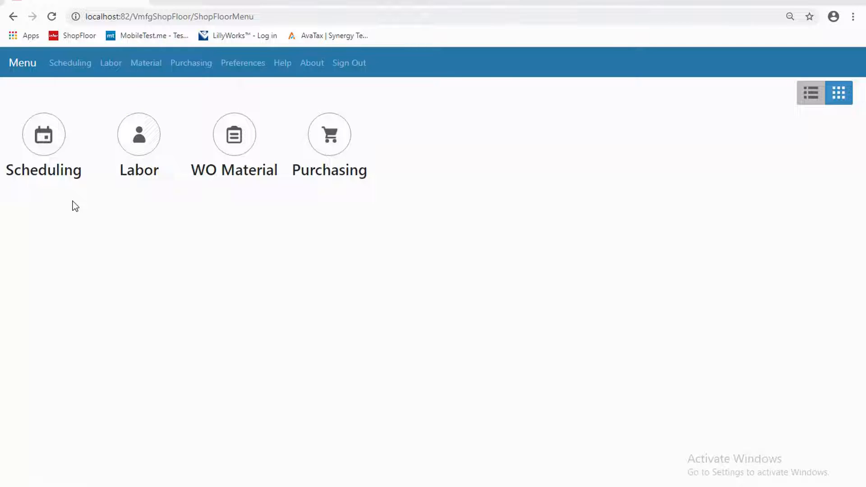
mouse_move(56, 156)
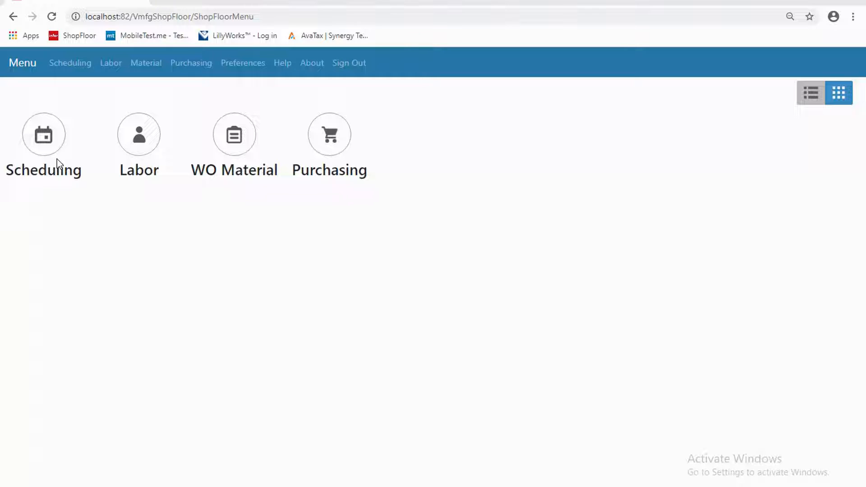
mouse_move(129, 192)
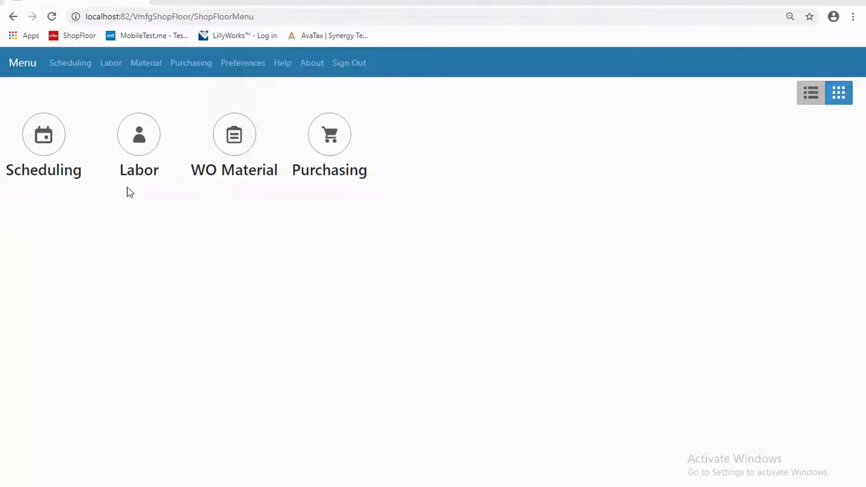
mouse_move(214, 211)
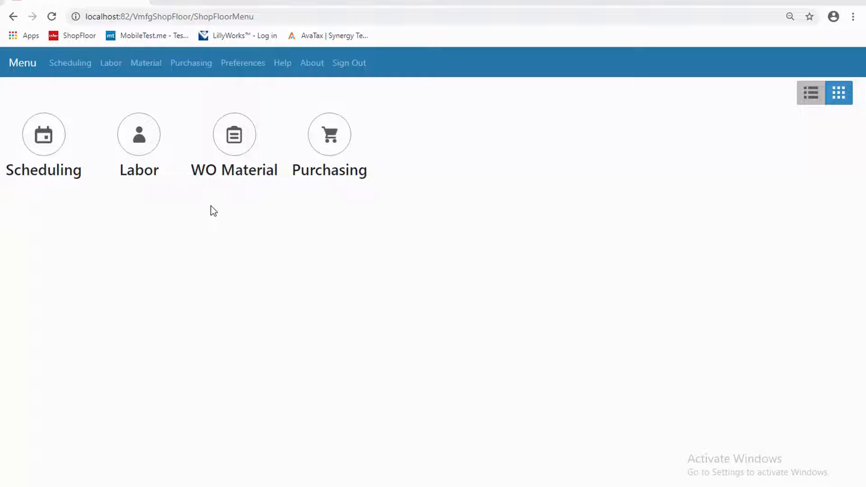
mouse_move(225, 207)
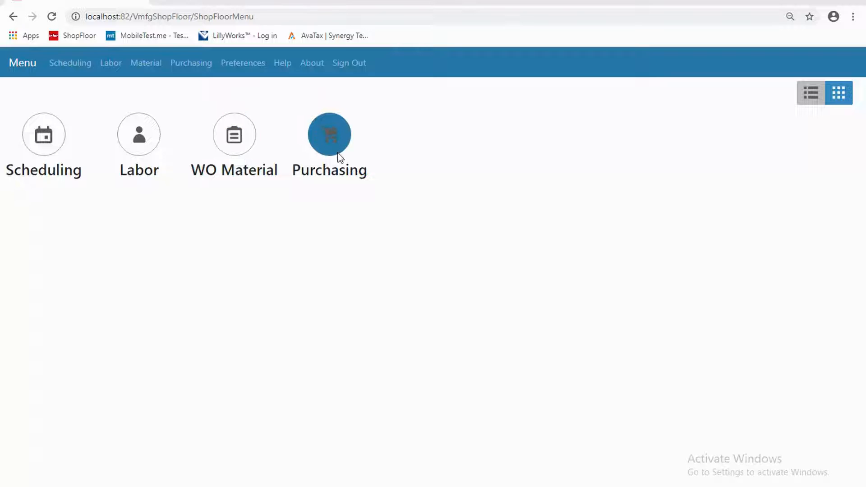
mouse_move(330, 134)
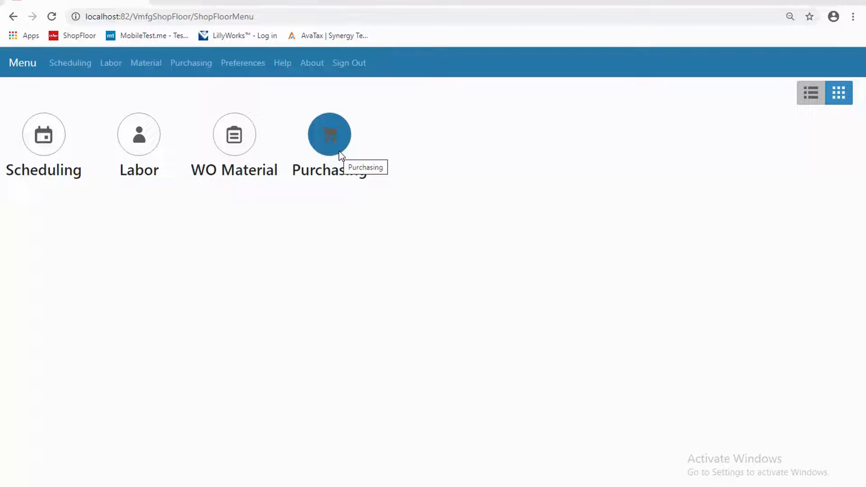
mouse_move(346, 149)
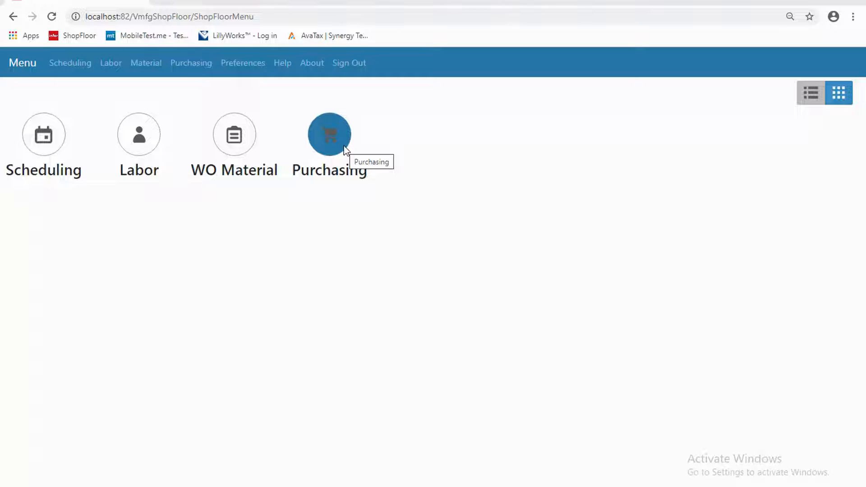
mouse_move(410, 231)
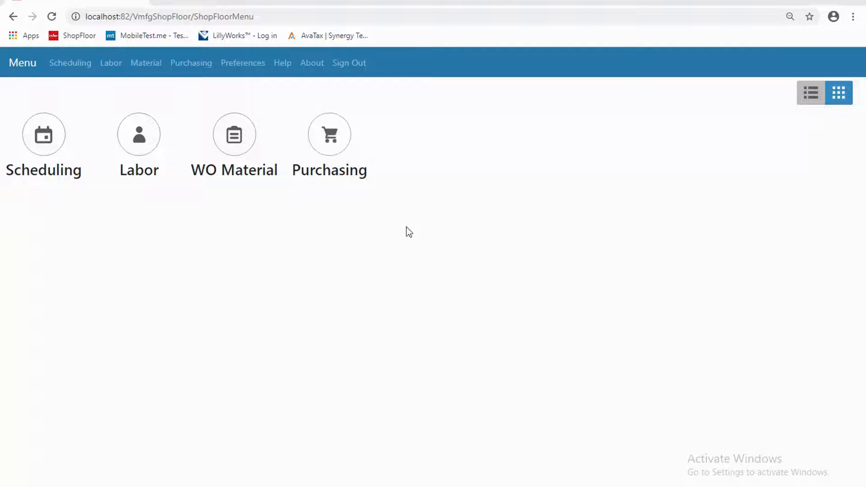
mouse_move(44, 133)
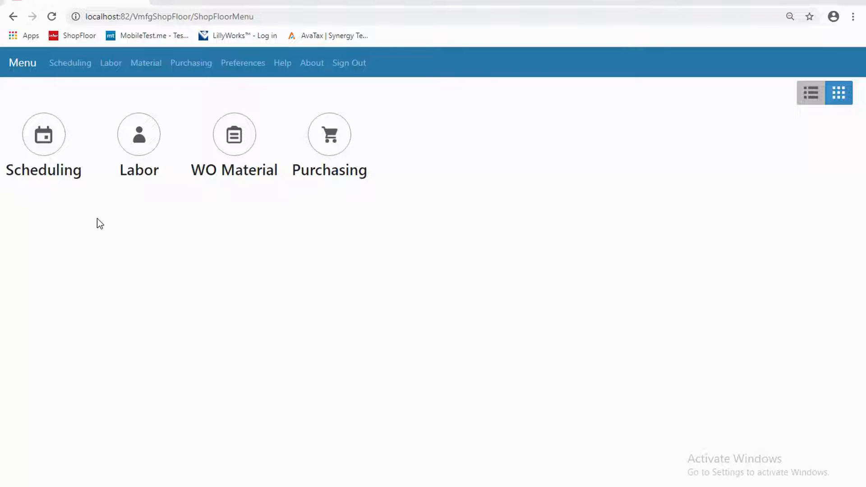
mouse_move(138, 27)
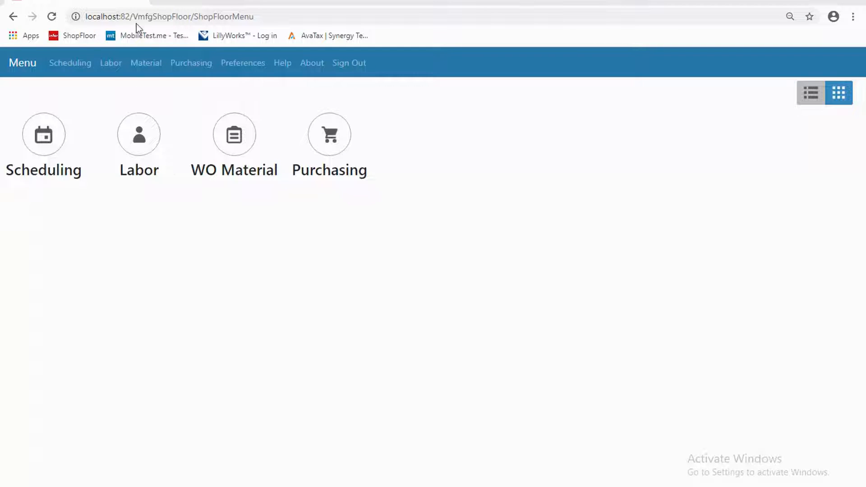
Check the three employees clocked in, then return to Labor Ticket Entry.
click(110, 62)
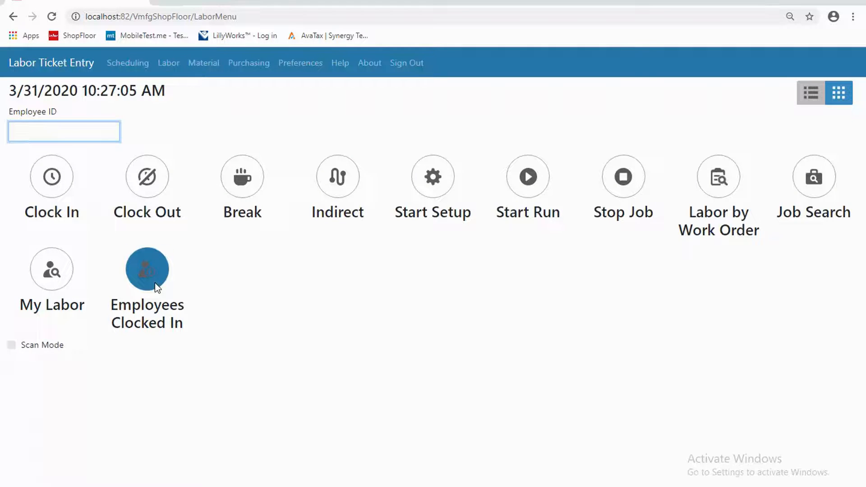
click(147, 270)
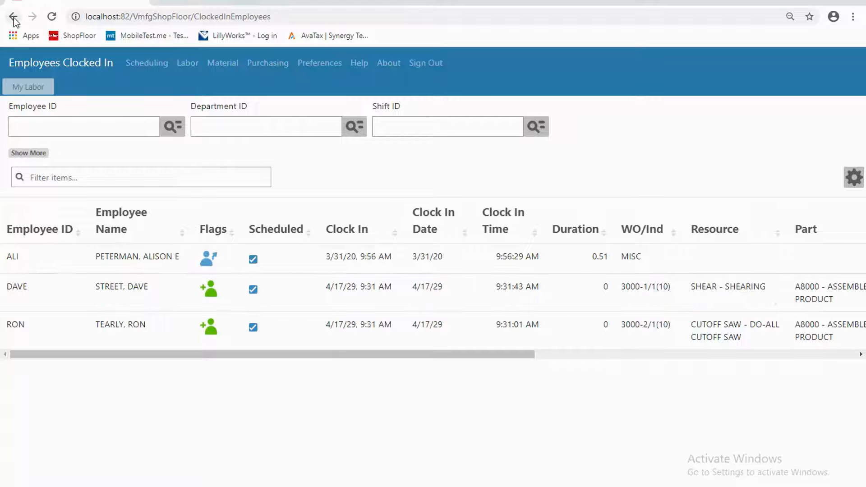
click(14, 16)
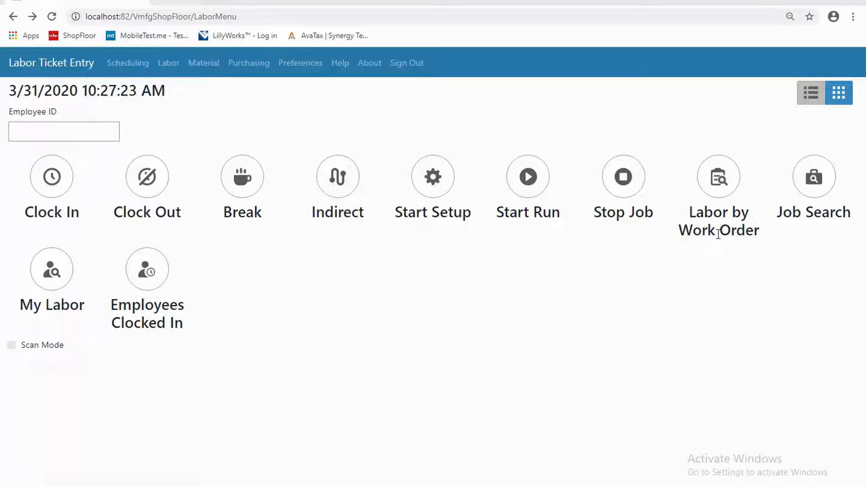
mouse_move(719, 177)
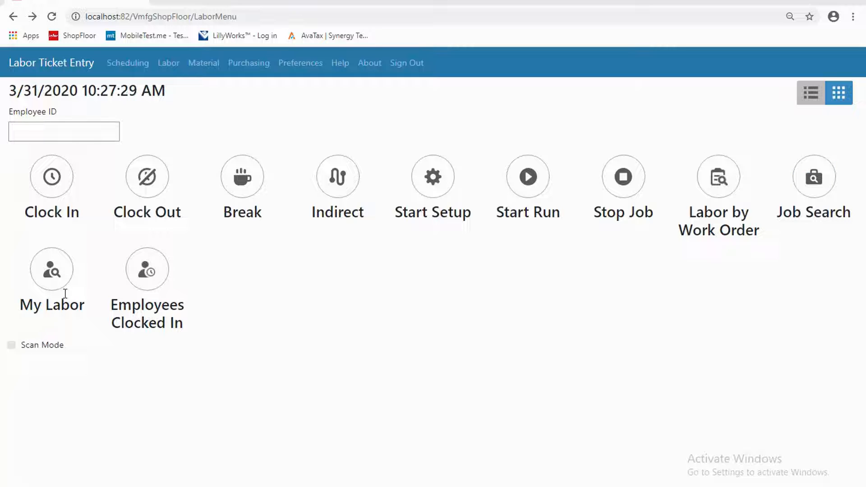
mouse_move(430, 265)
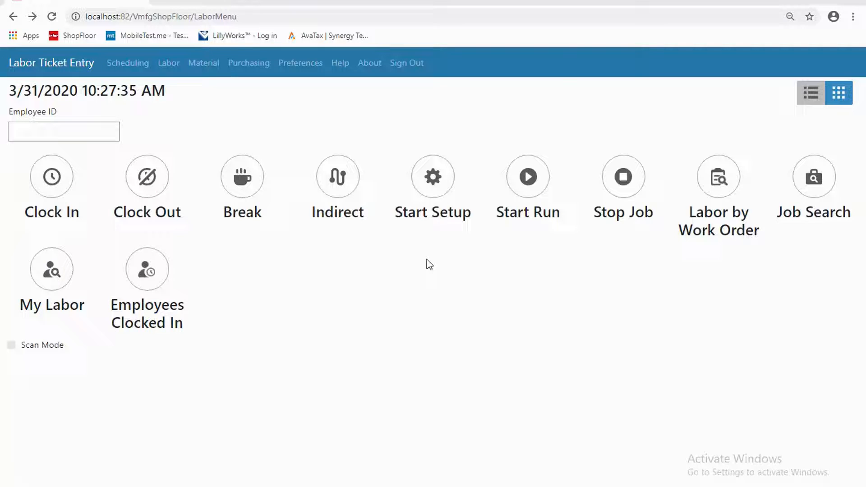
mouse_move(466, 265)
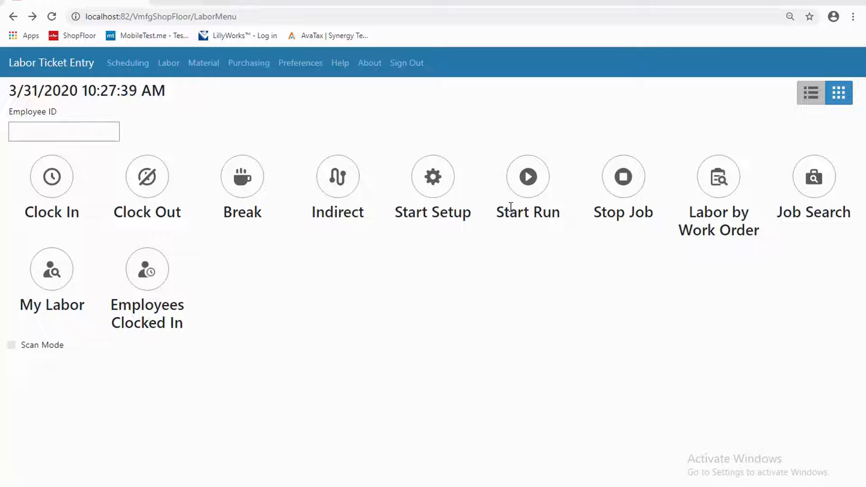
mouse_move(275, 271)
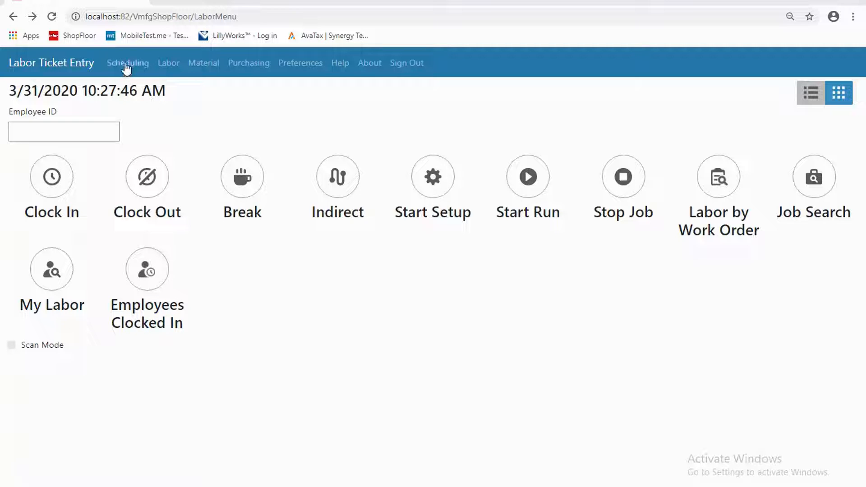
click(128, 62)
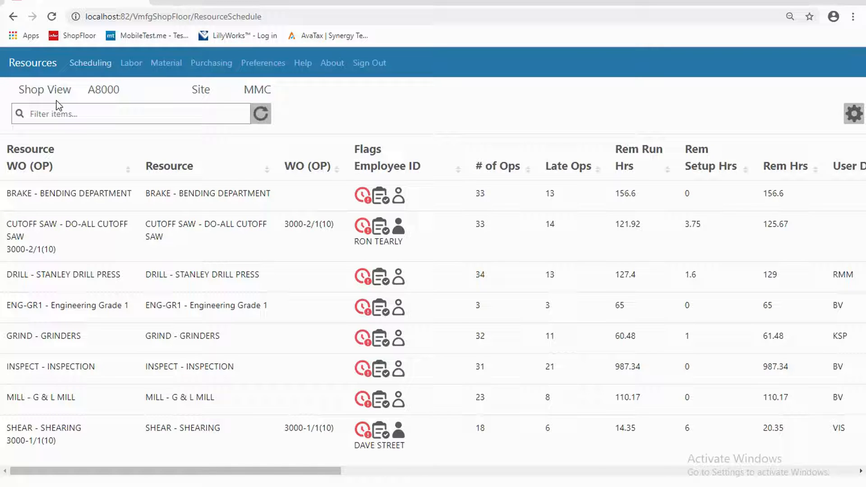
click(69, 193)
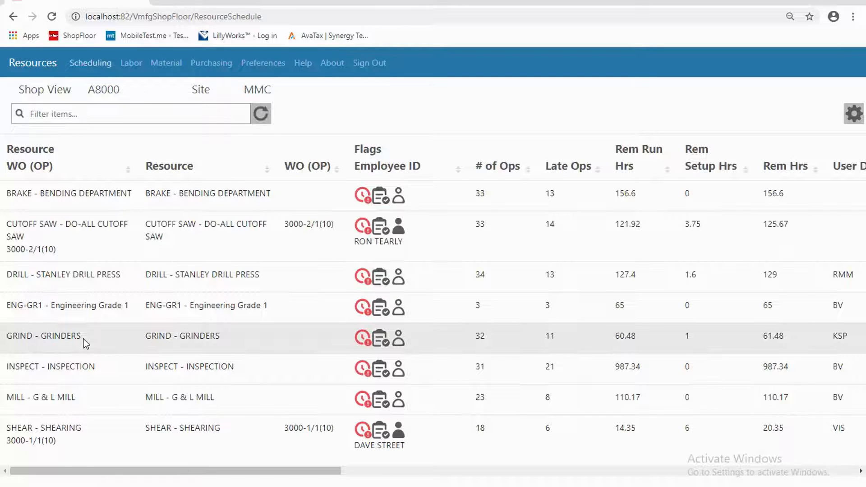
mouse_move(96, 243)
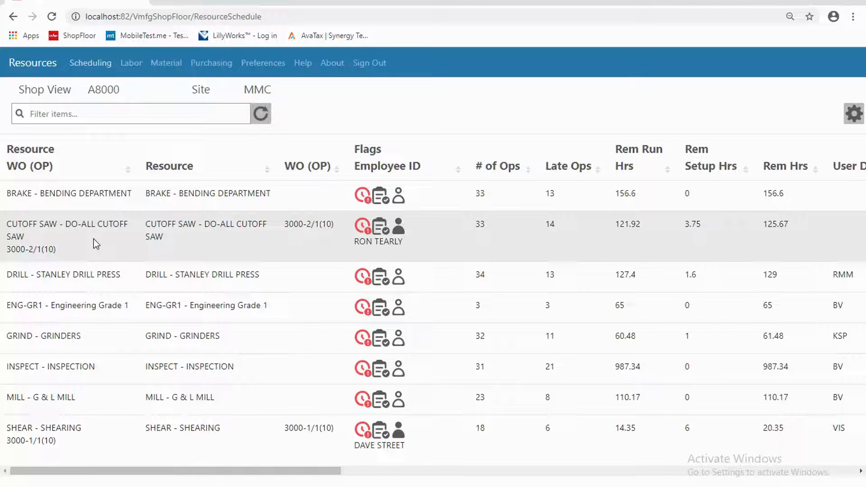
mouse_move(640, 230)
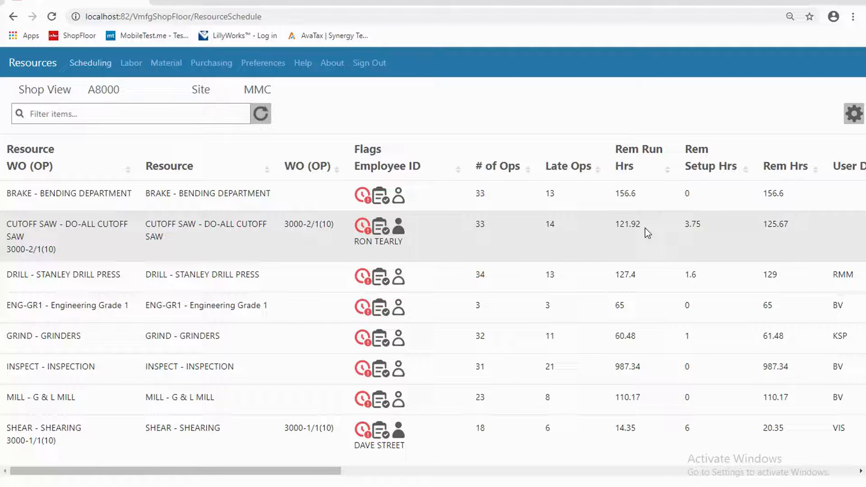
mouse_move(528, 224)
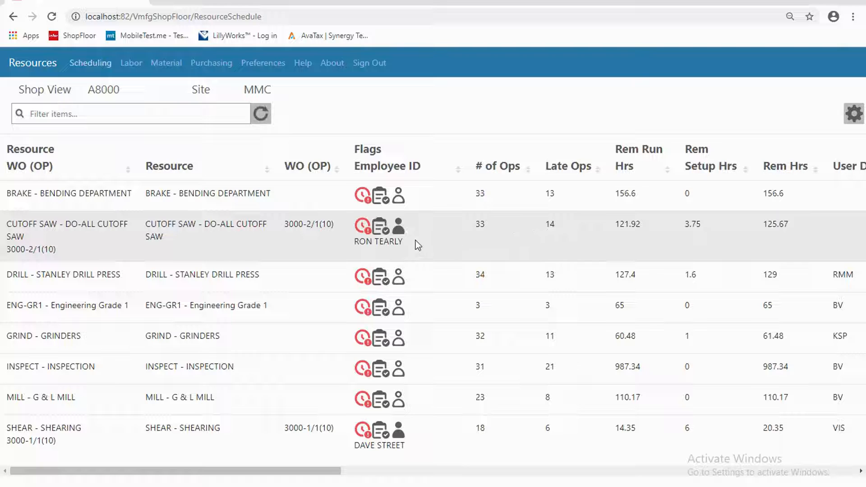
mouse_move(402, 253)
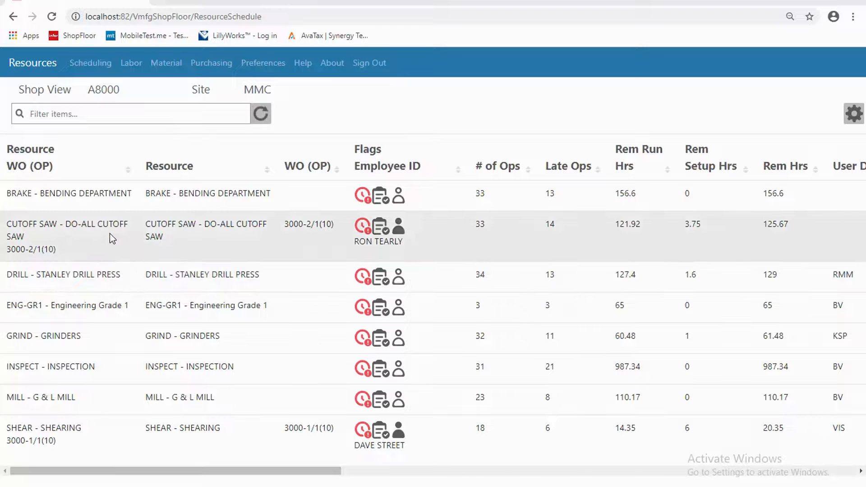
Open the CUTOFF SAW - DO-ALL CUTOFF SAW resource's operation schedule.
click(66, 230)
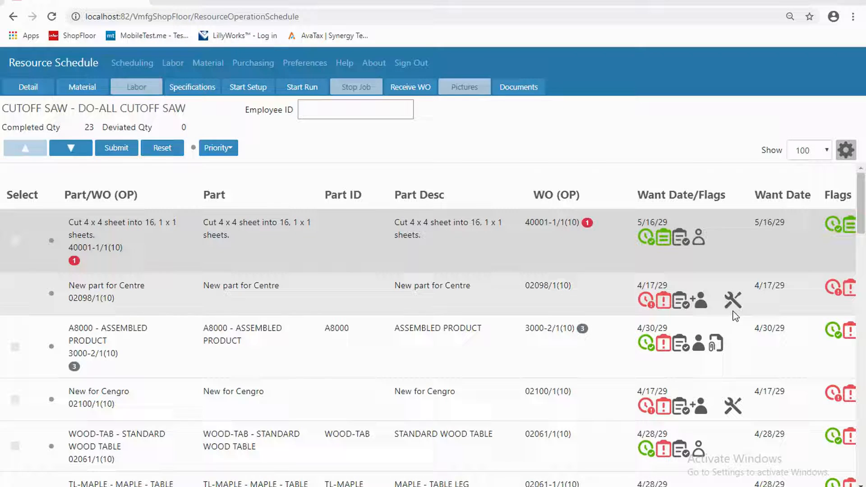
mouse_move(713, 313)
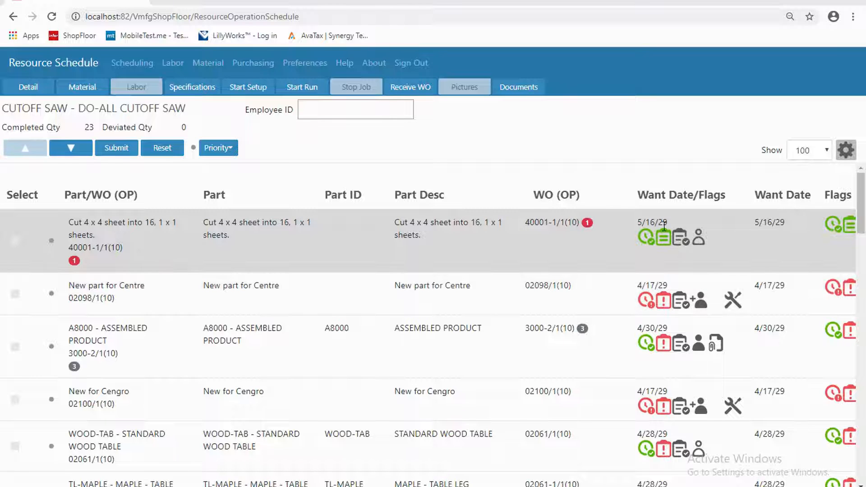
mouse_move(656, 241)
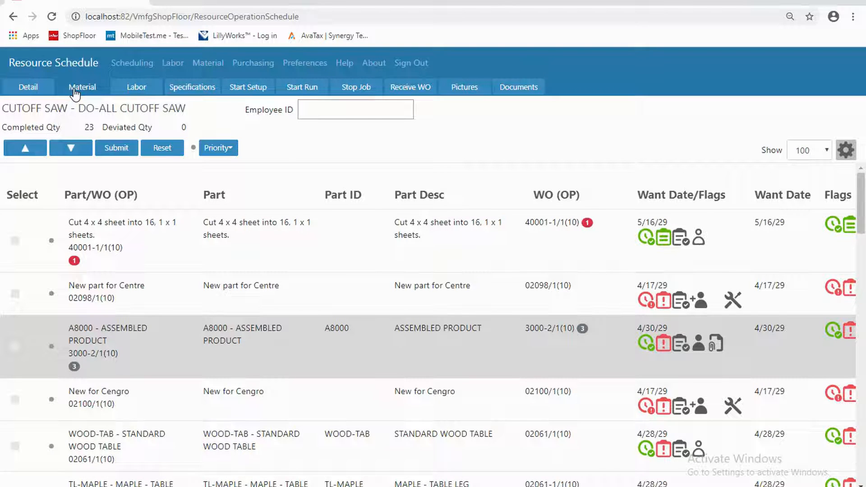
Trace short part B3242 to purchase order line PO-30178, then back out to the Cutoff Saw schedule.
click(81, 86)
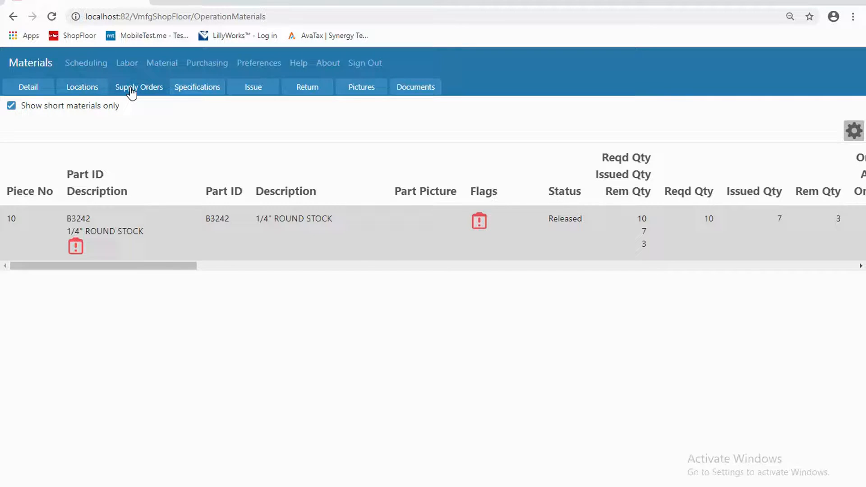
click(139, 87)
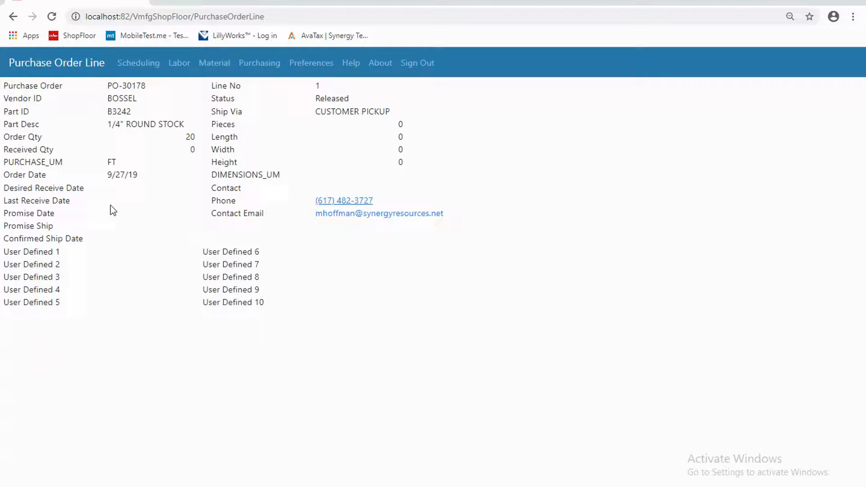
mouse_move(175, 216)
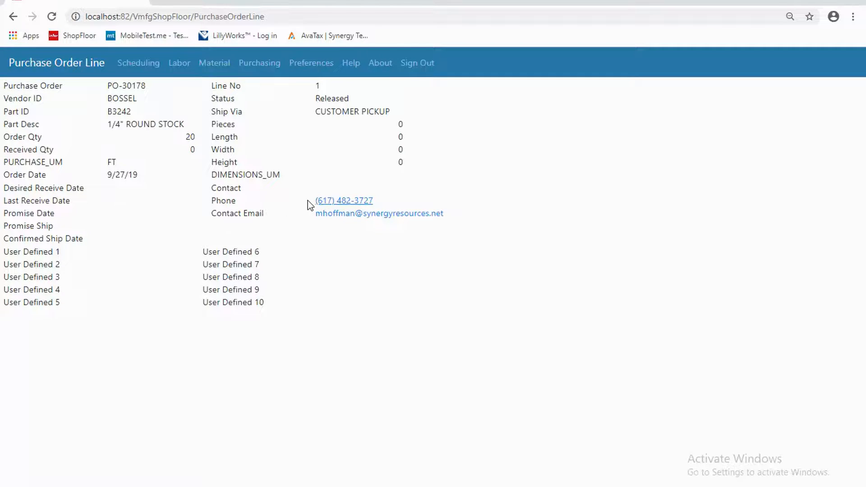
mouse_move(334, 208)
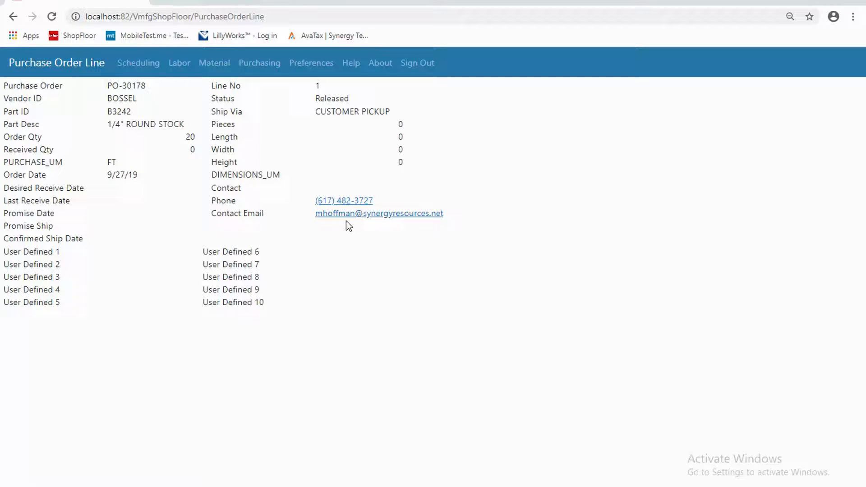
mouse_move(341, 221)
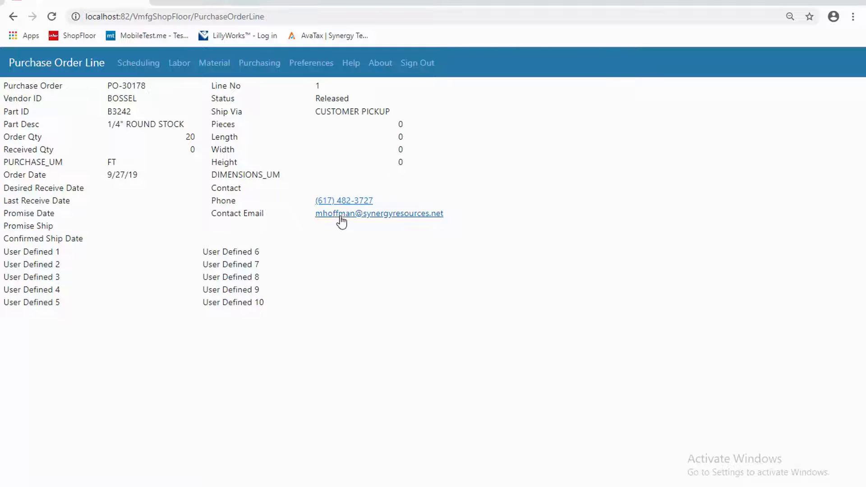
mouse_move(14, 16)
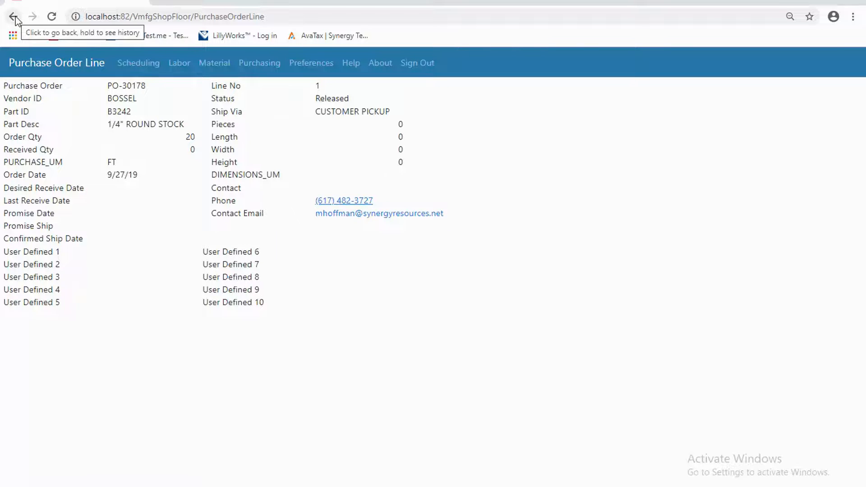
click(15, 16)
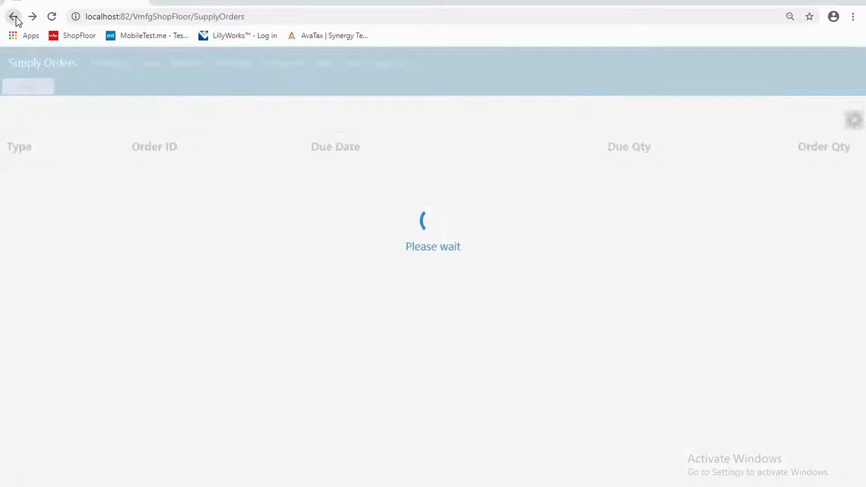
click(14, 16)
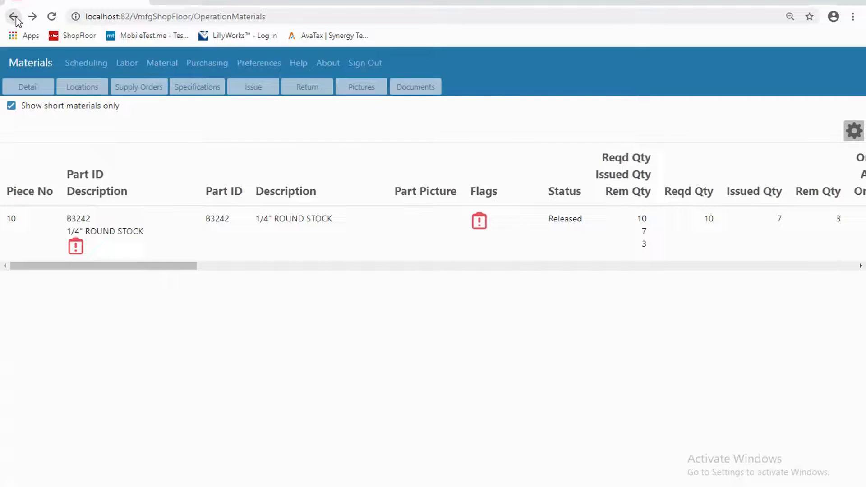
click(15, 16)
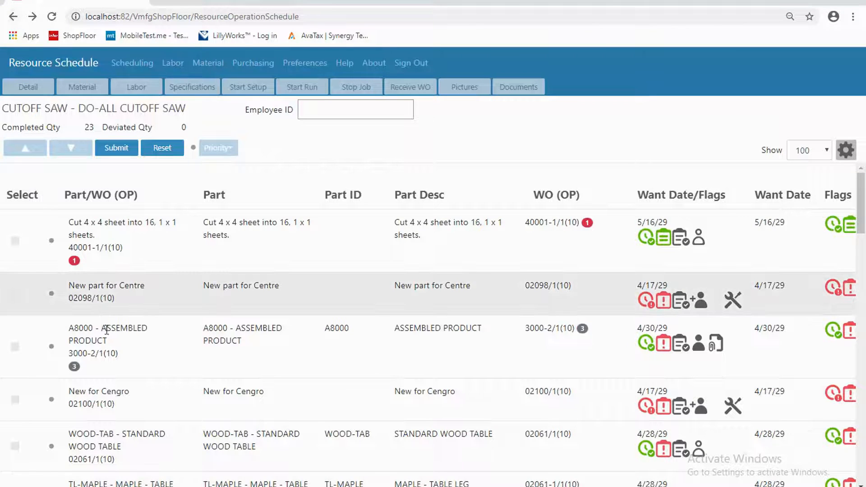
mouse_move(663, 315)
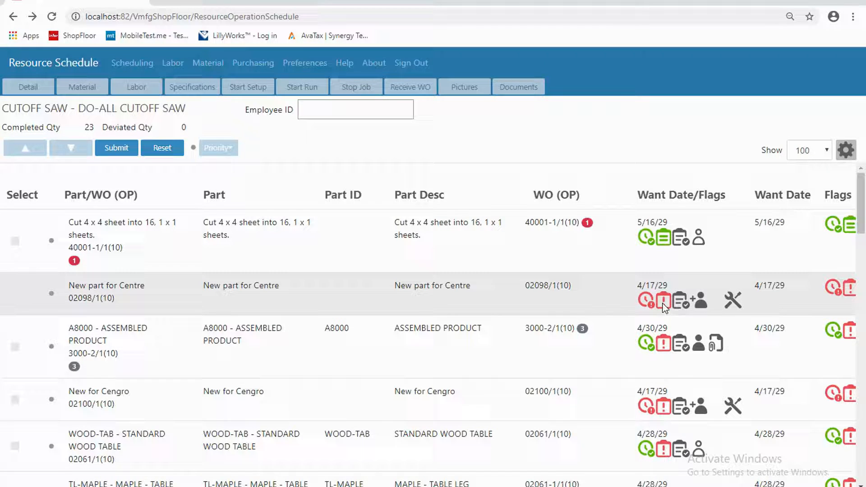
Scroll down the Cutoff Saw schedule to reach job 40106/1(10).
scroll(down, 3)
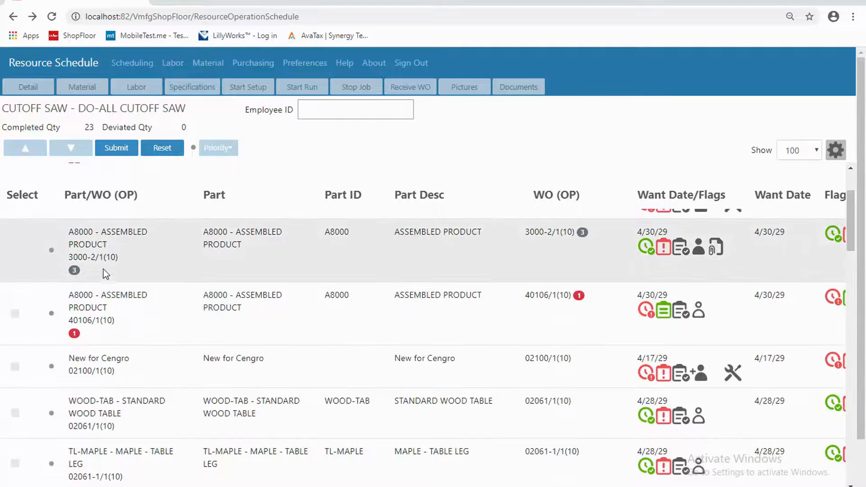
mouse_move(106, 260)
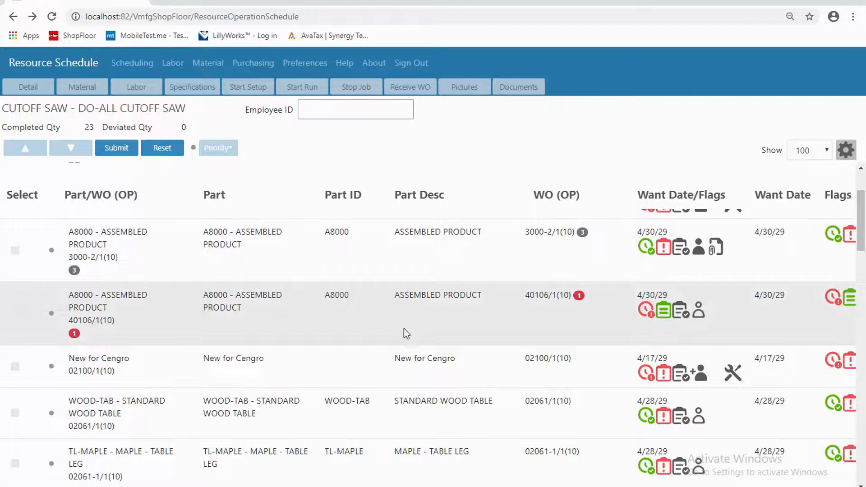
scroll(down, 3)
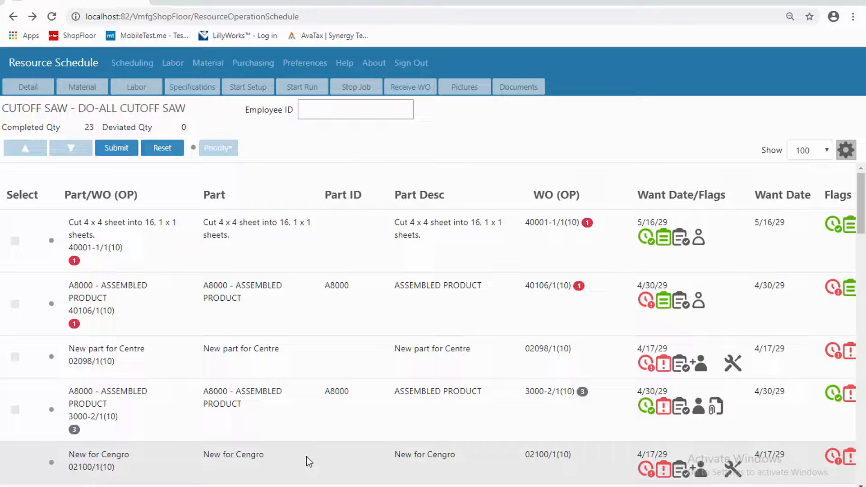
mouse_move(358, 452)
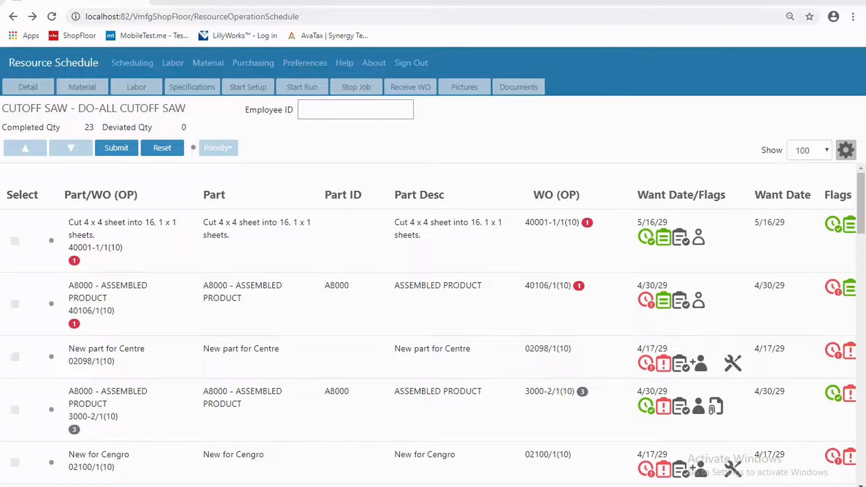
mouse_move(352, 182)
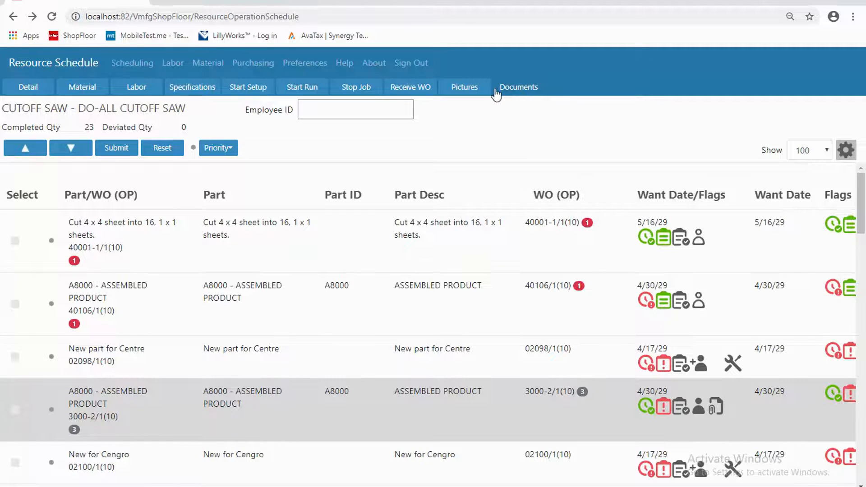
click(518, 86)
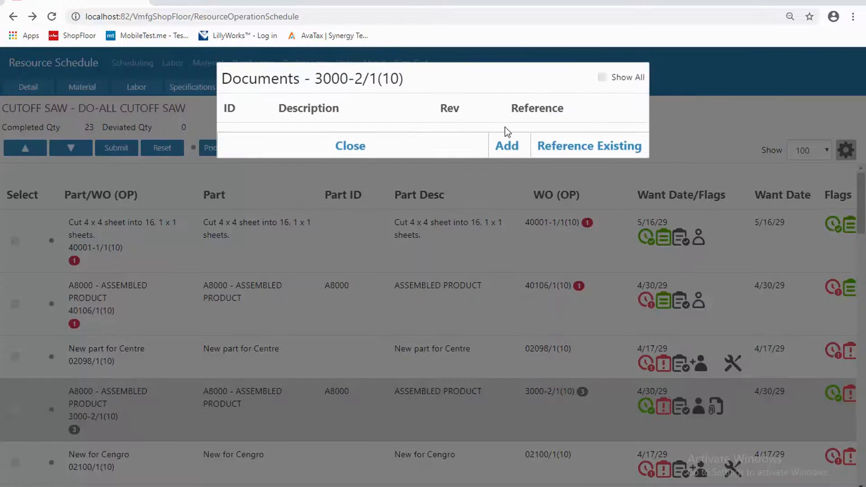
click(601, 77)
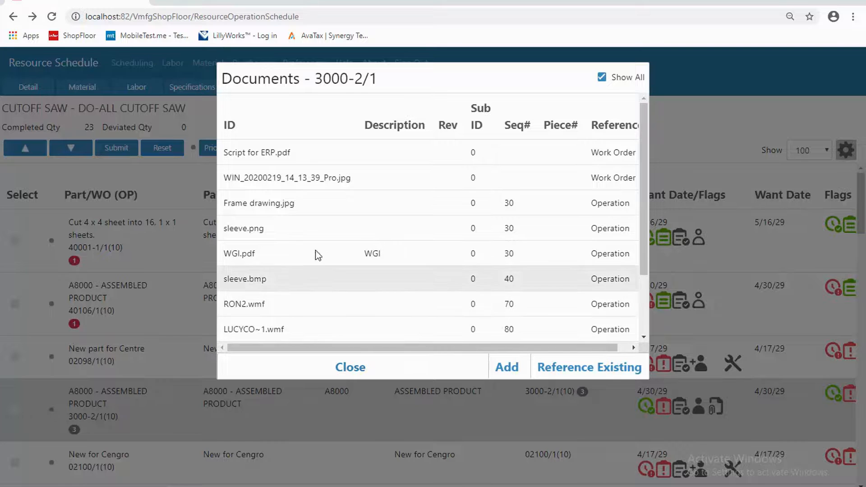
click(350, 367)
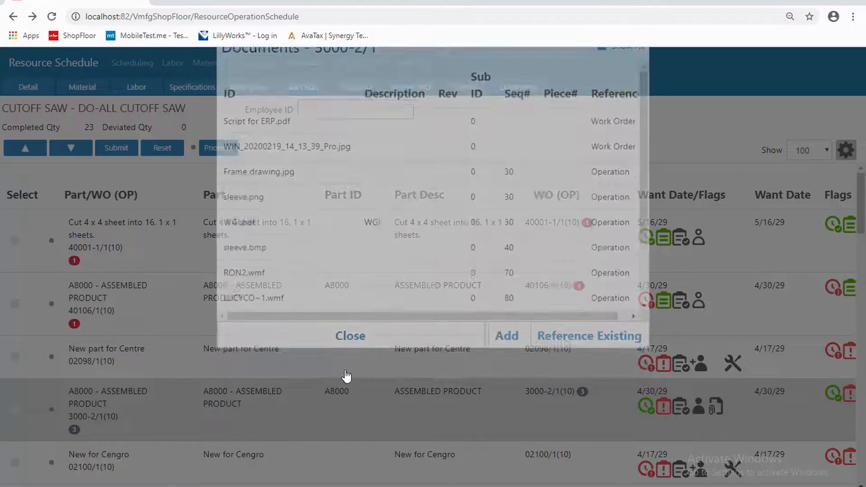
click(350, 335)
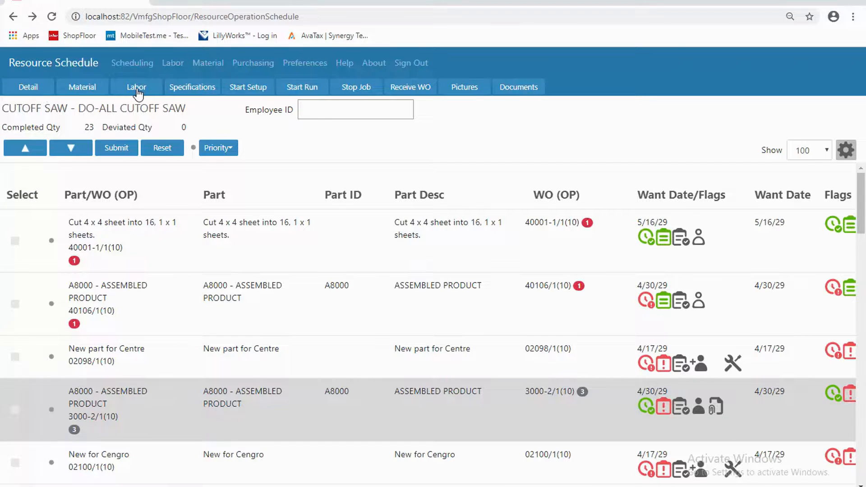
View labor tickets for work order 3000-2/1, then return to its Cutoff Saw operation details.
click(136, 86)
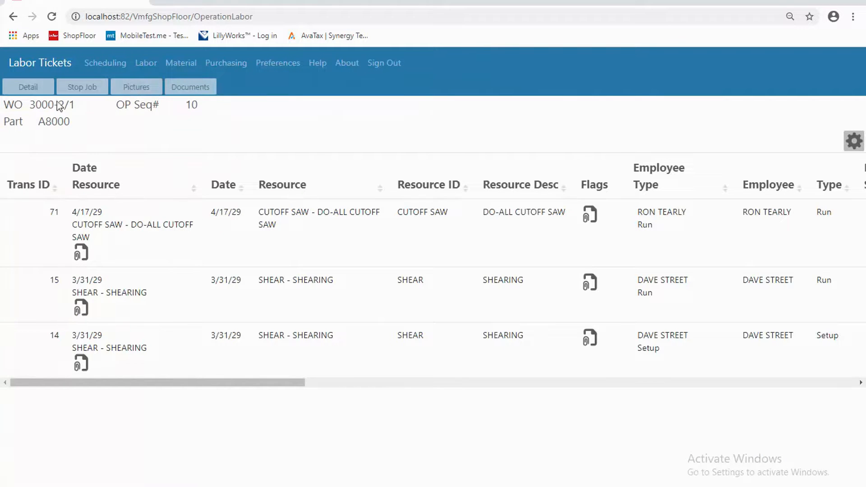
mouse_move(13, 17)
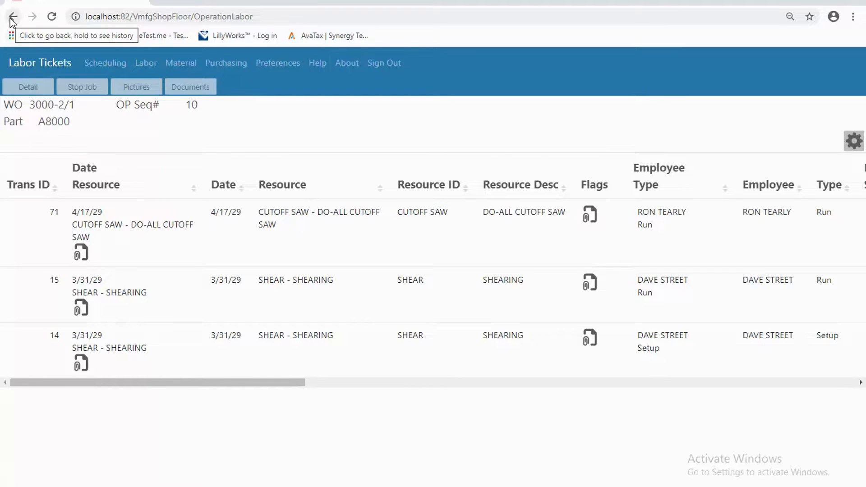
click(13, 16)
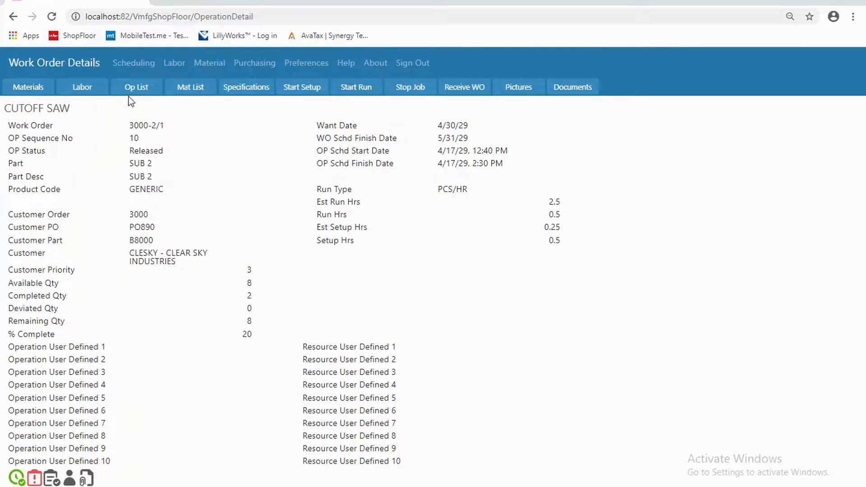
List work order 3000/1's open routing operations, then return to the main menu.
click(135, 87)
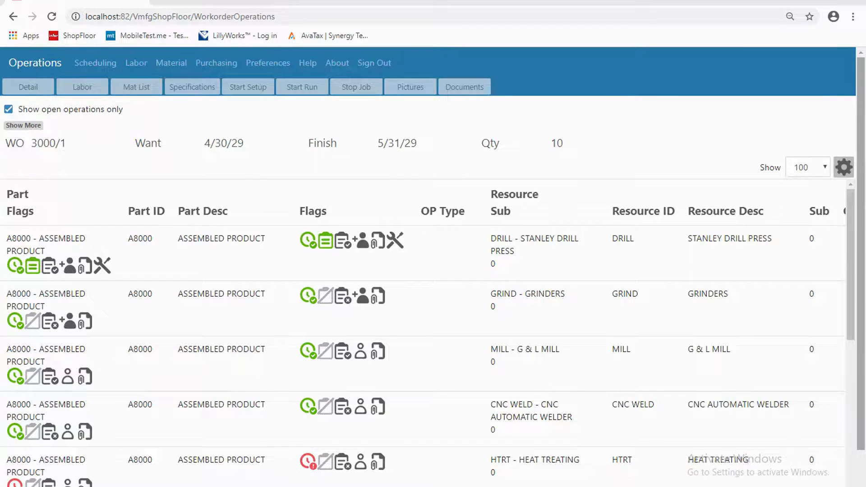
click(35, 62)
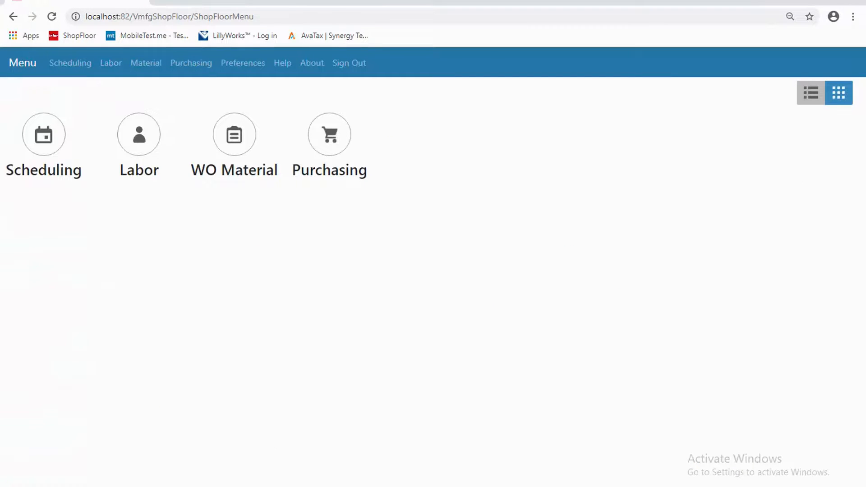
mouse_move(264, 111)
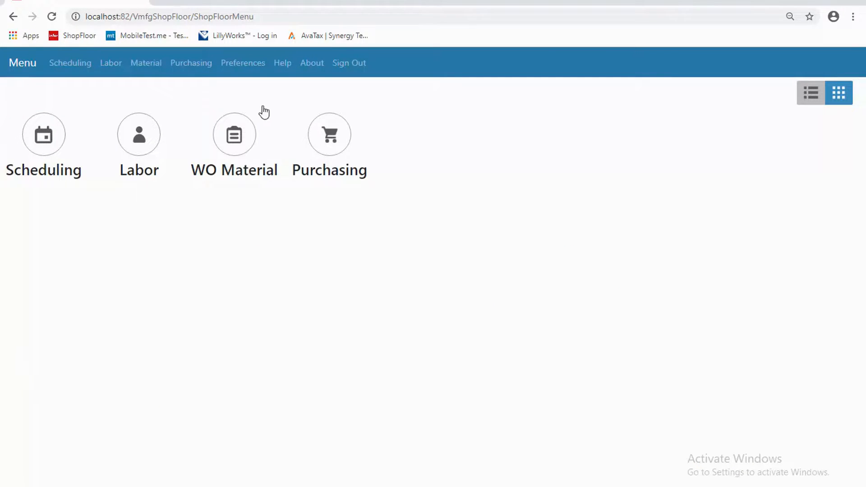
Review the MMC site's Labor preferences, then go back to the main menu.
click(243, 62)
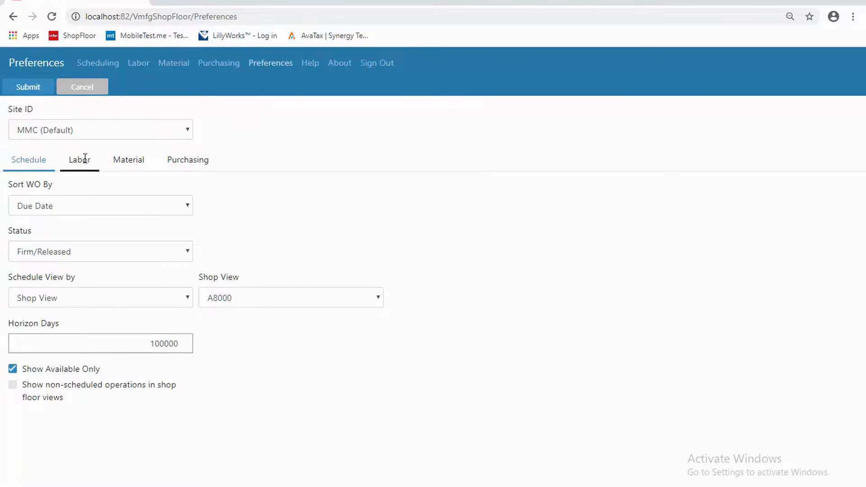
click(79, 160)
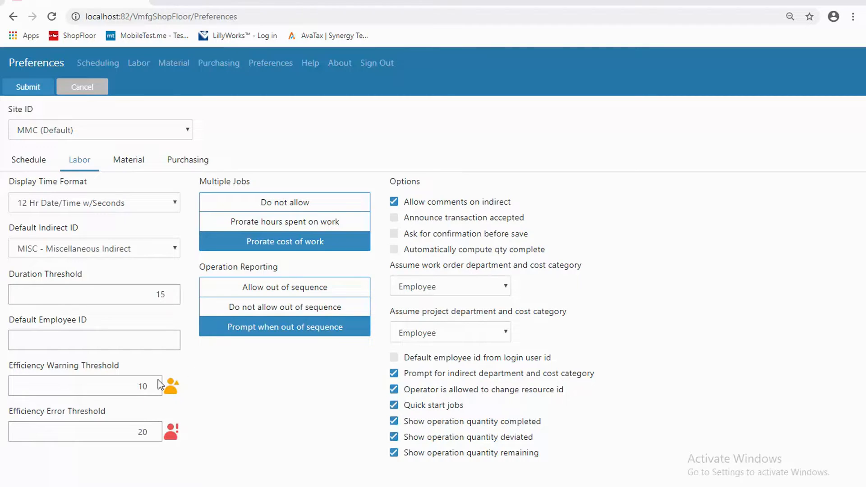
mouse_move(161, 409)
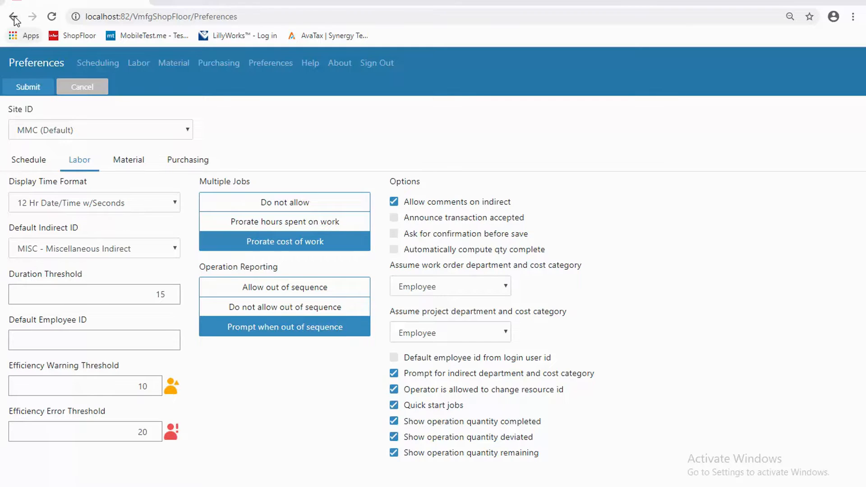
click(13, 17)
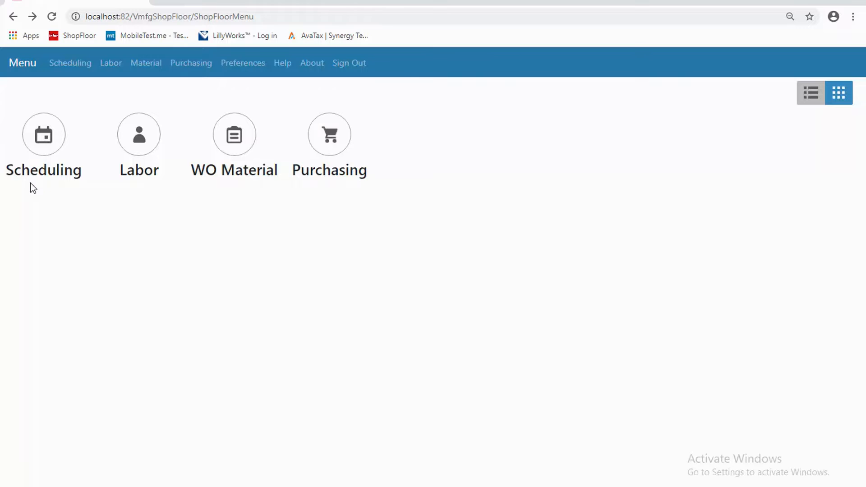
mouse_move(162, 227)
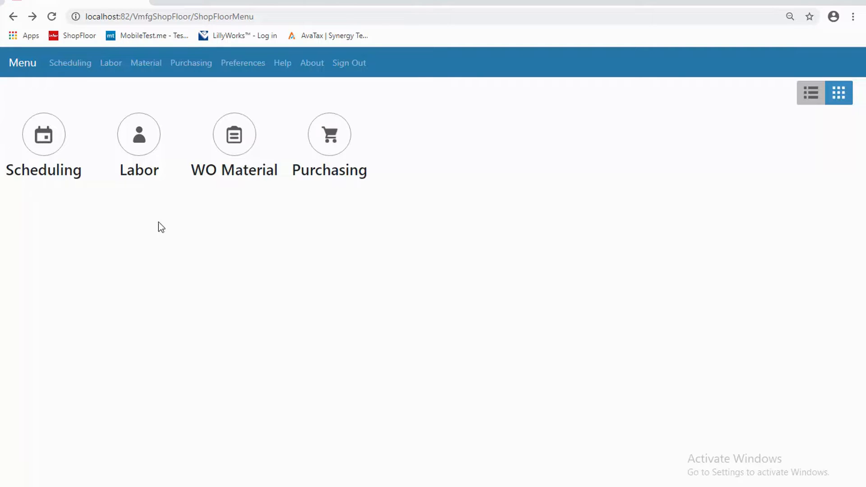
mouse_move(226, 168)
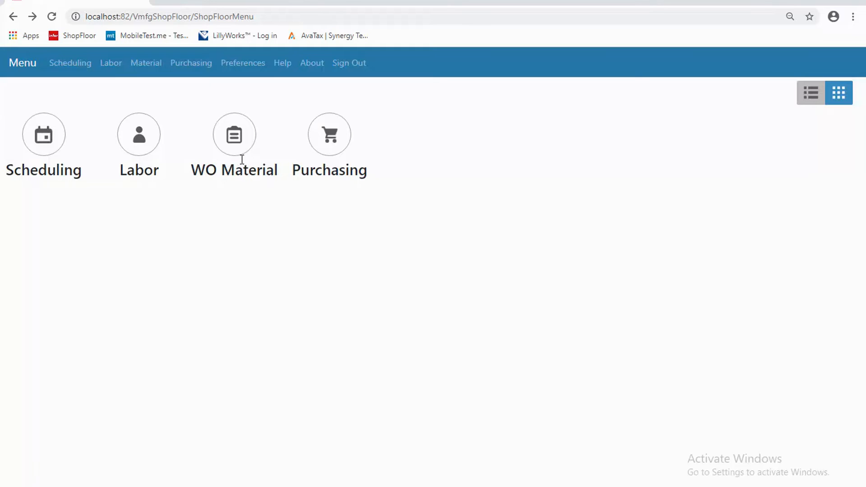
mouse_move(234, 134)
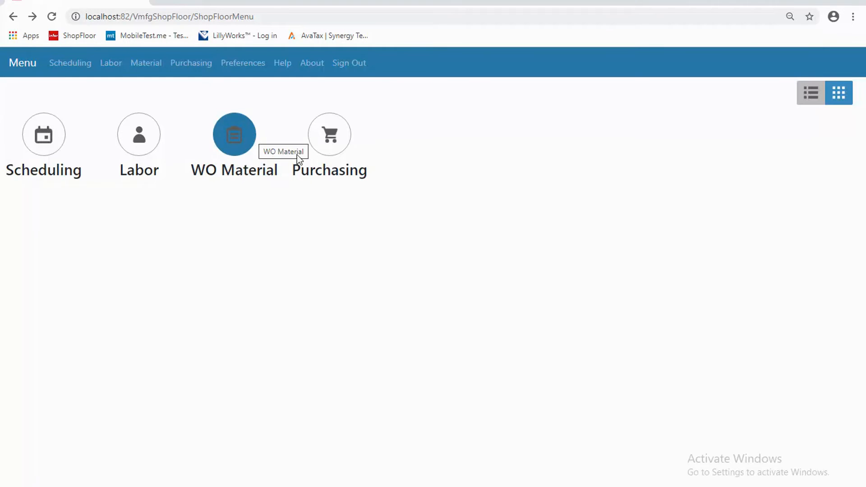